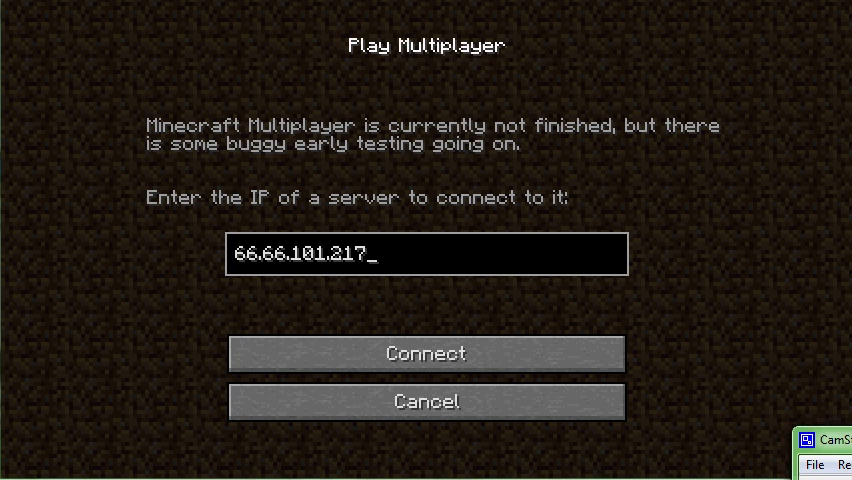
pyautogui.moveTo(688, 3)
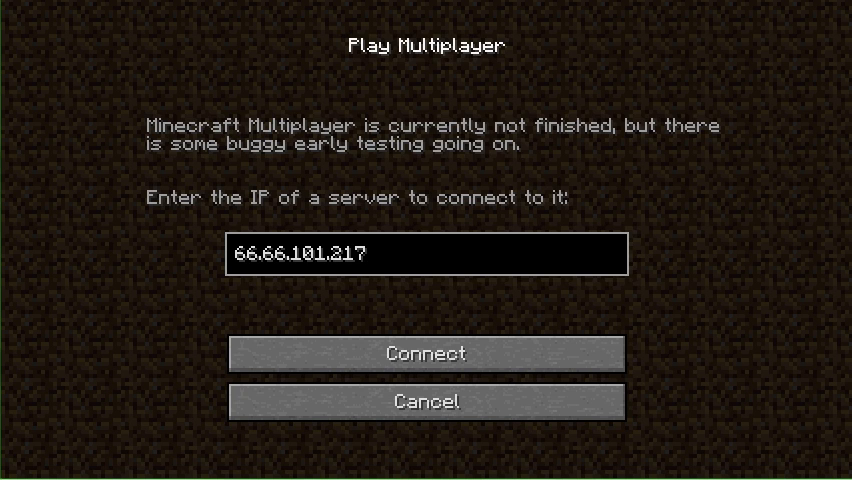
# - Connect to the multiplayer server at 66.66.101.217
pyautogui.click(424, 252)
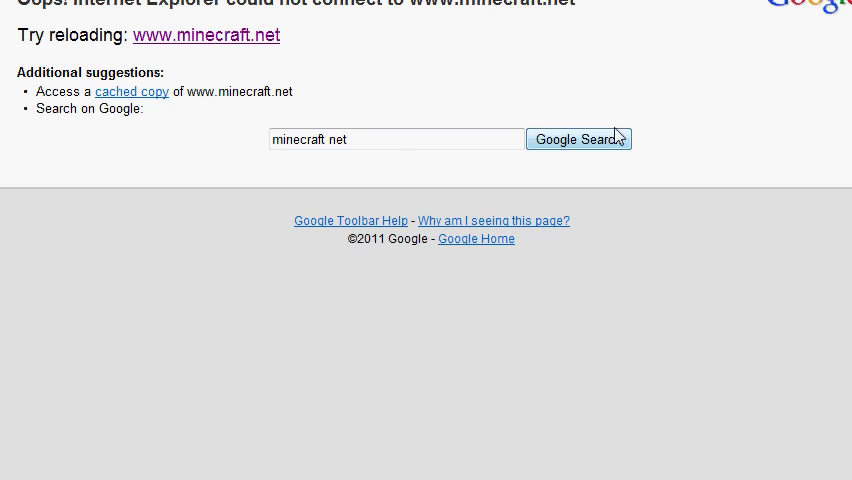
pyautogui.moveTo(585, 380)
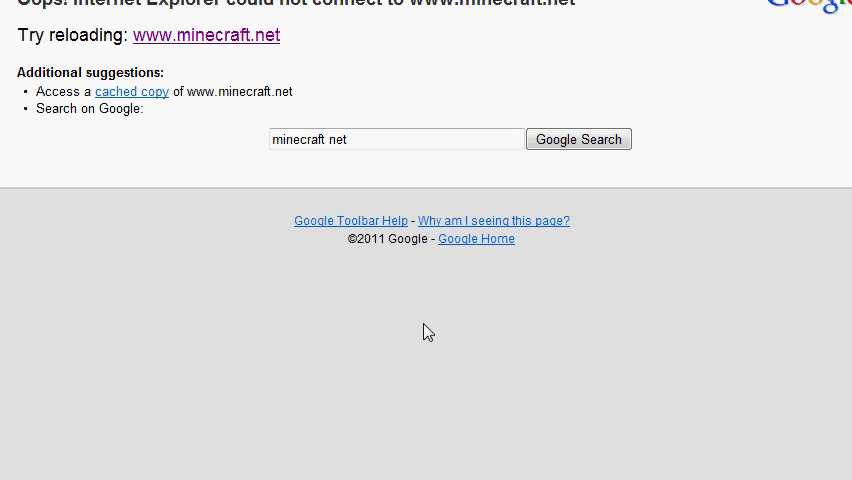
pyautogui.moveTo(428, 282)
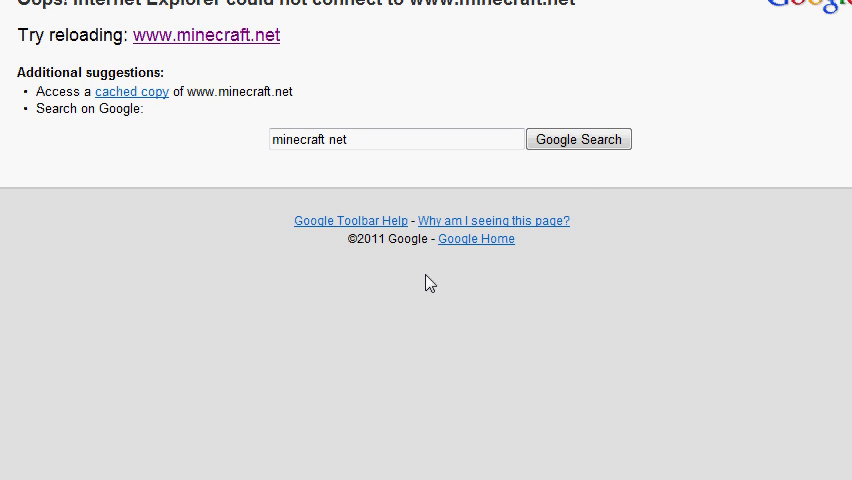
pyautogui.moveTo(258, 403)
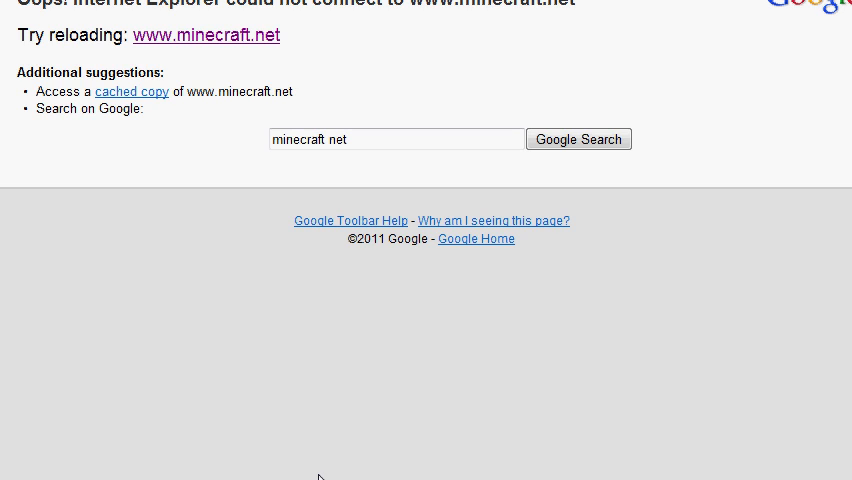
pyautogui.moveTo(782, 92)
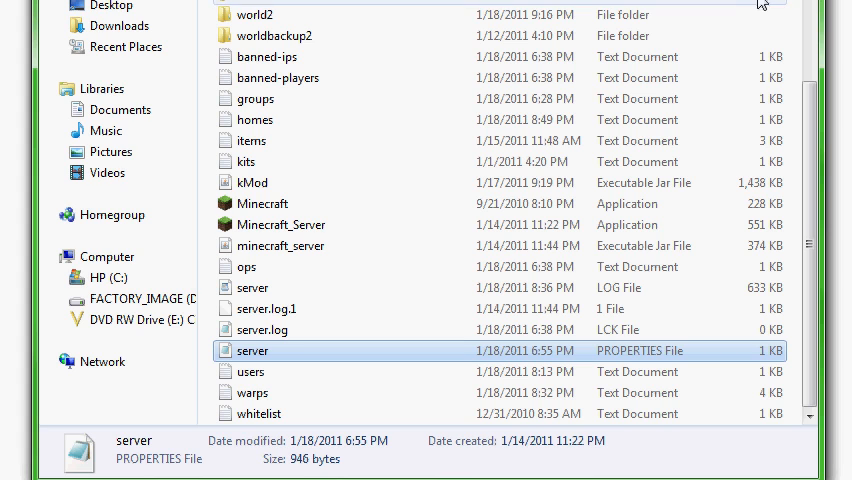
pyautogui.moveTo(723, 5)
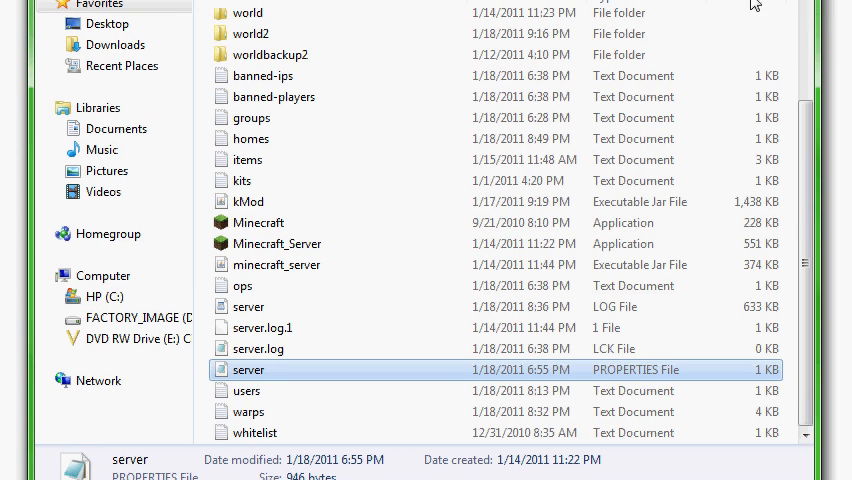
pyautogui.moveTo(778, 210)
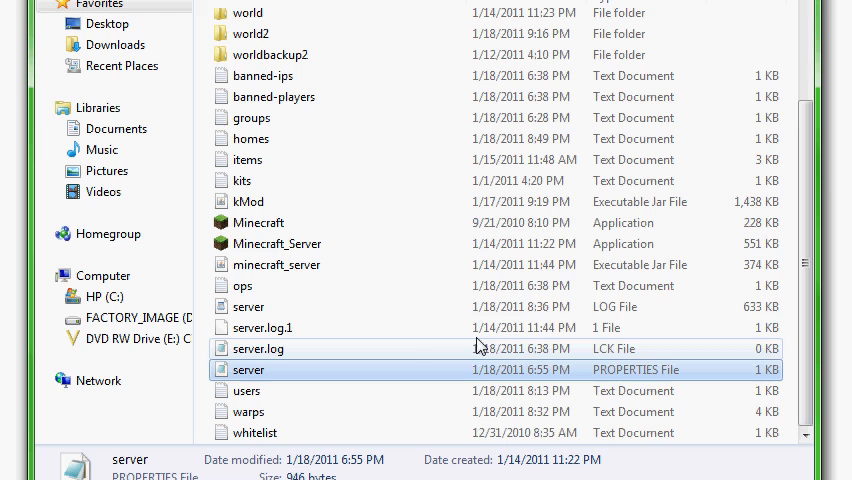
pyautogui.moveTo(345, 246)
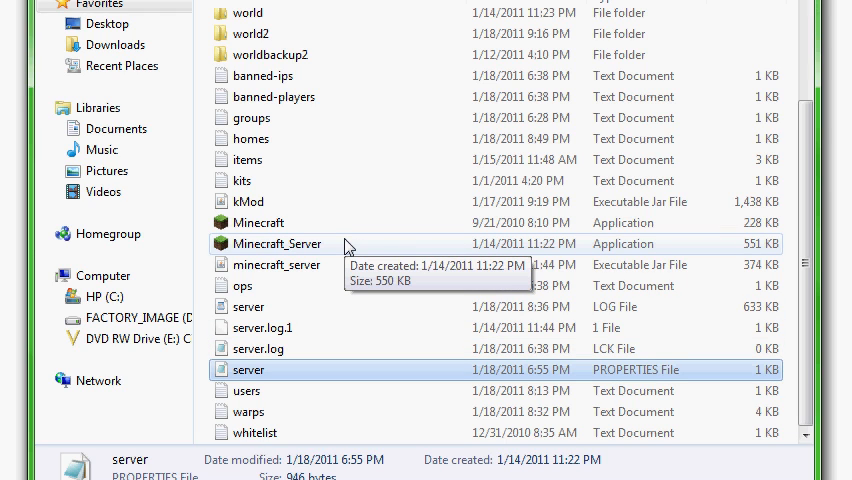
pyautogui.moveTo(415, 249)
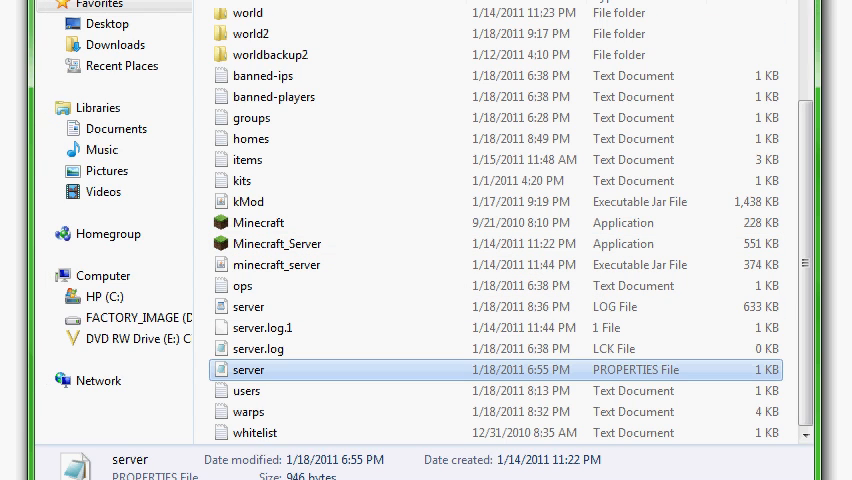
# - Select the Minecraft_Server application file in the server folder to view its details
pyautogui.click(280, 243)
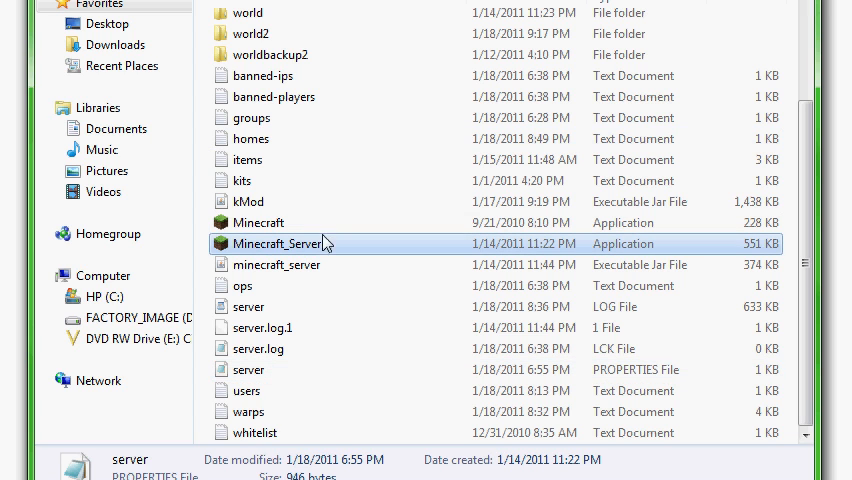
pyautogui.click(281, 243)
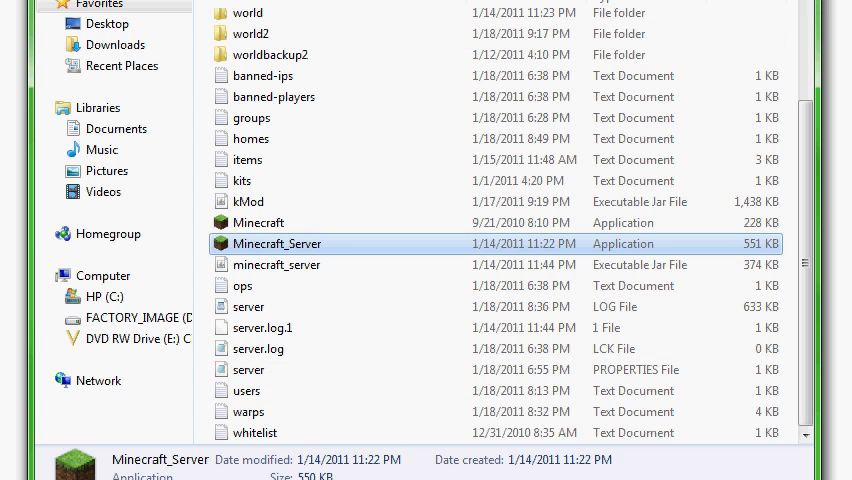
pyautogui.doubleClick(280, 243)
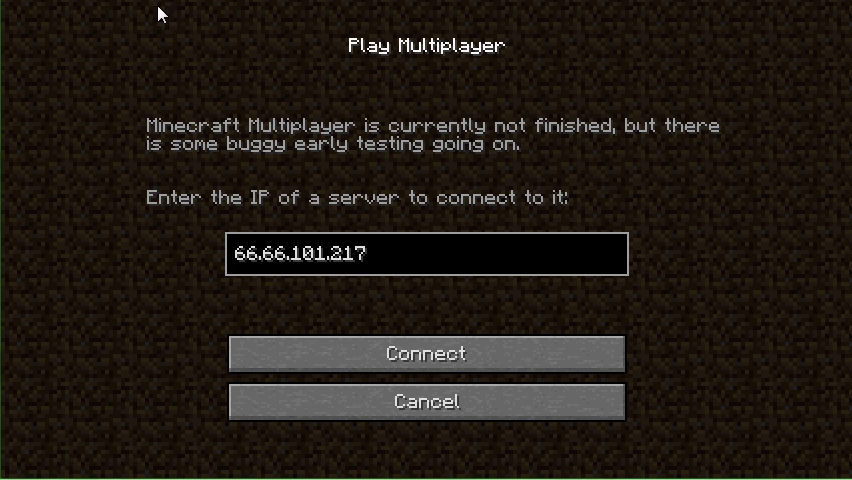
# - Retry connecting to 66.66.101.217, then dismiss the timed-out error to the title screen
pyautogui.click(426, 353)
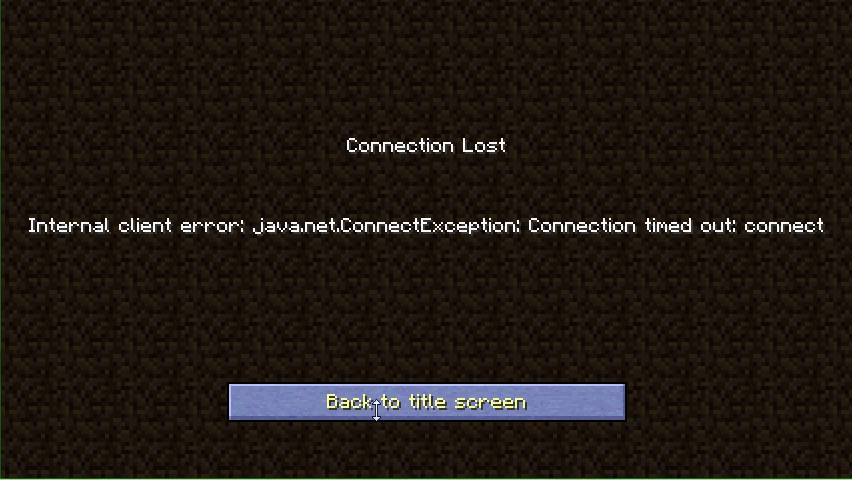
pyautogui.moveTo(376, 413)
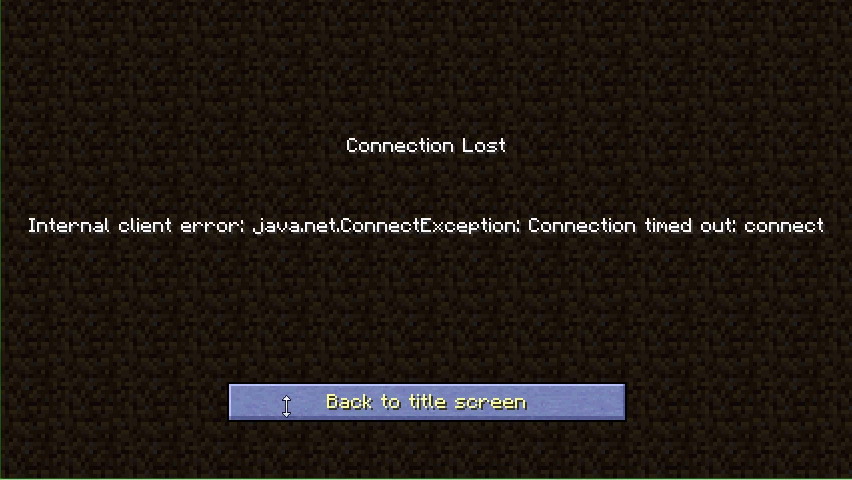
pyautogui.click(425, 401)
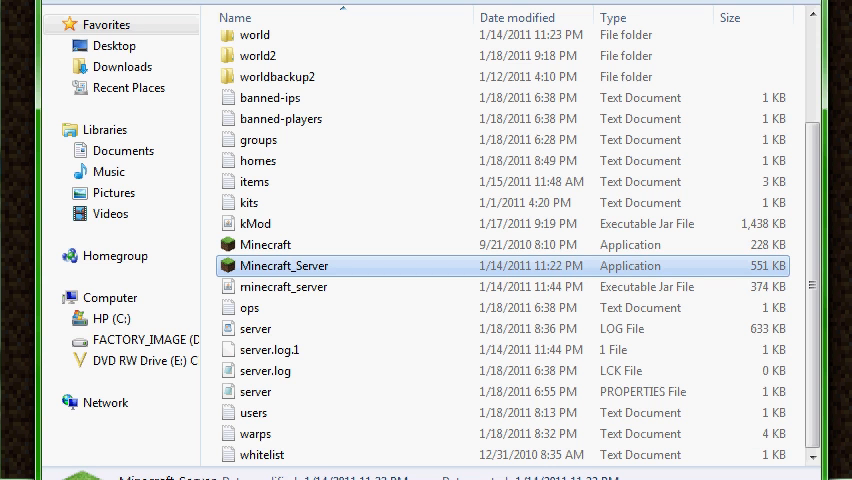
pyautogui.moveTo(340, 208)
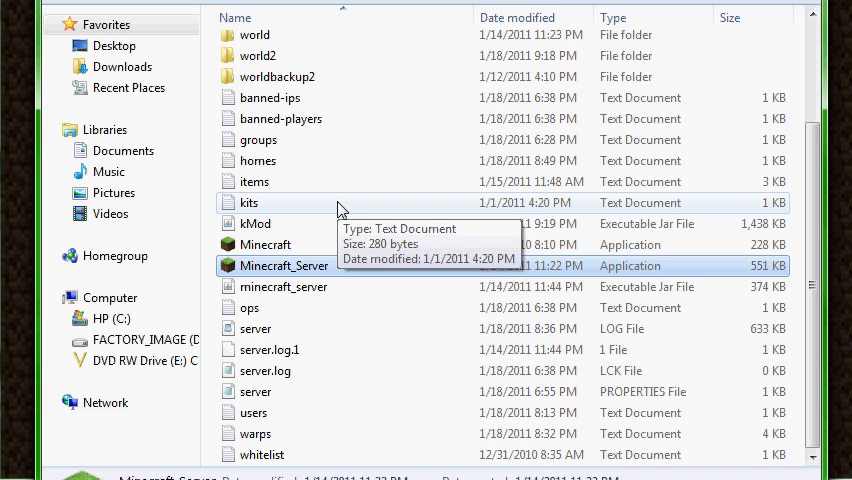
pyautogui.click(255, 223)
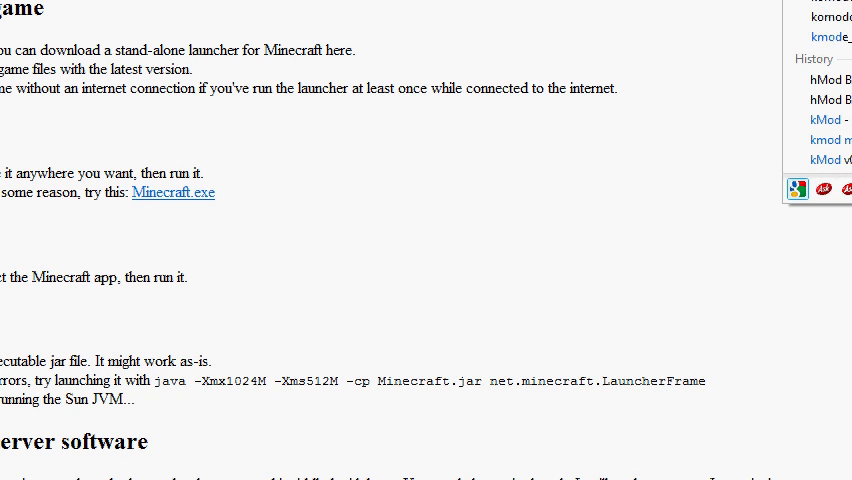
# - Revisit a kMod page, go up to the kMod forum, and open 'kMod v0.9.1 Released'
pyautogui.click(726, 8)
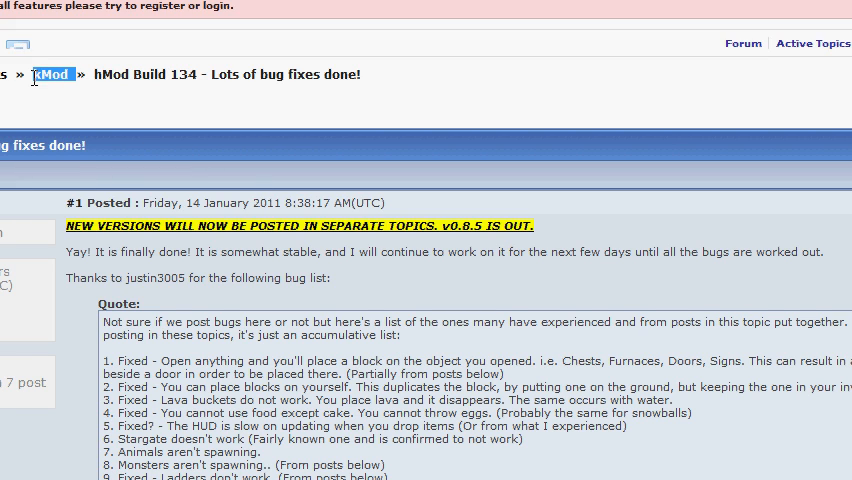
pyautogui.click(52, 74)
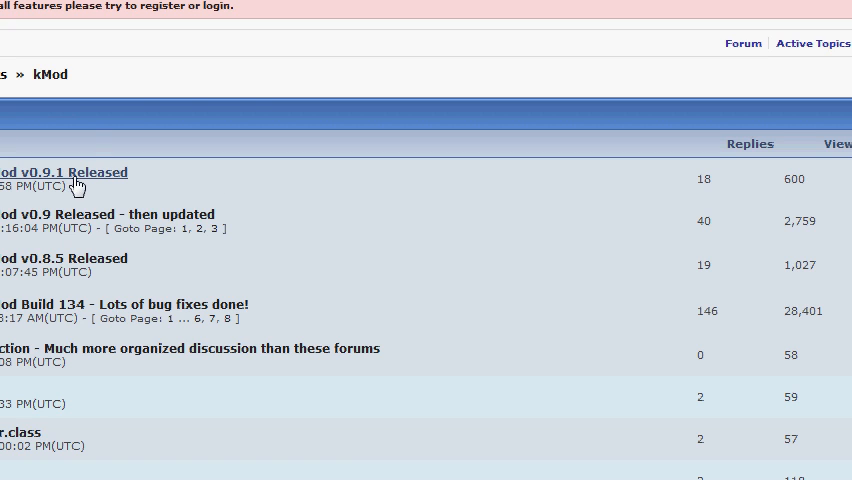
pyautogui.moveTo(78, 180)
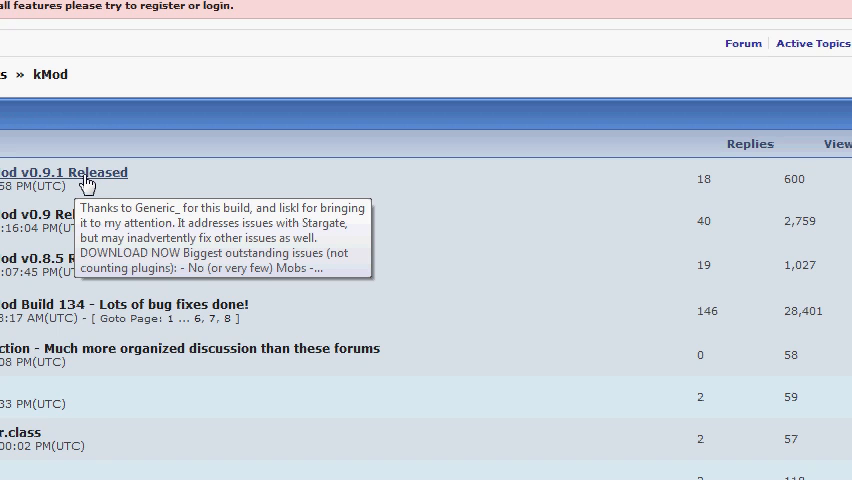
pyautogui.click(57, 172)
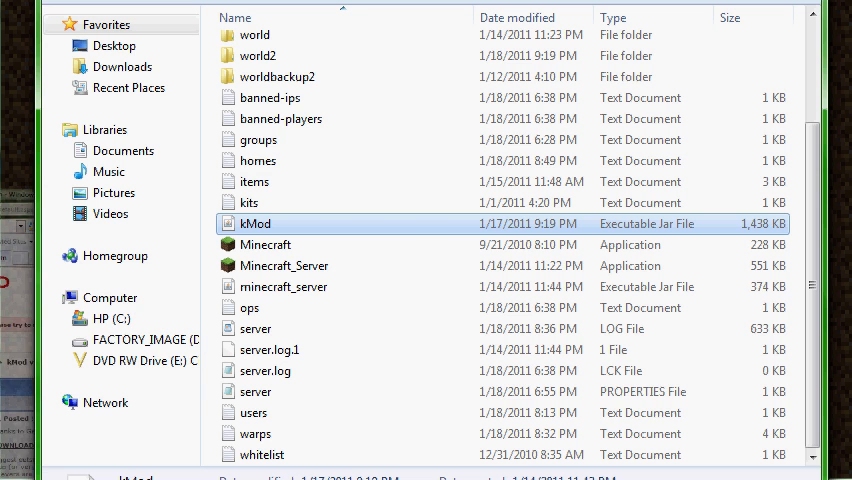
pyautogui.moveTo(292, 235)
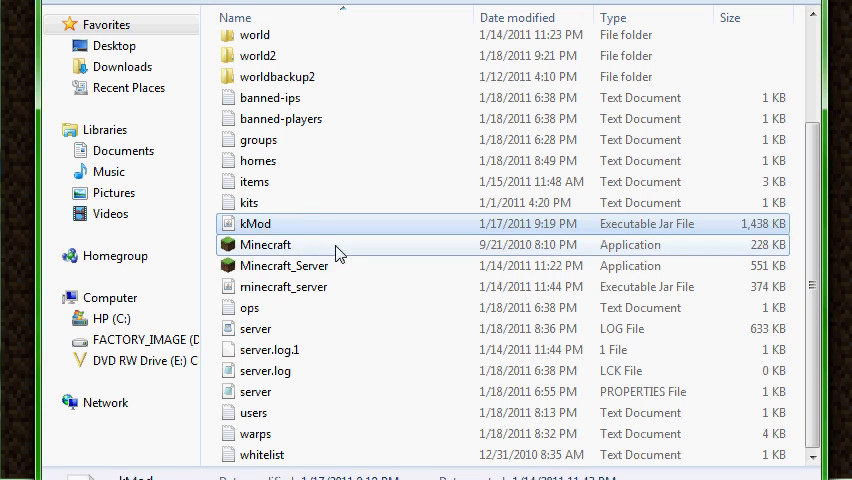
pyautogui.click(284, 265)
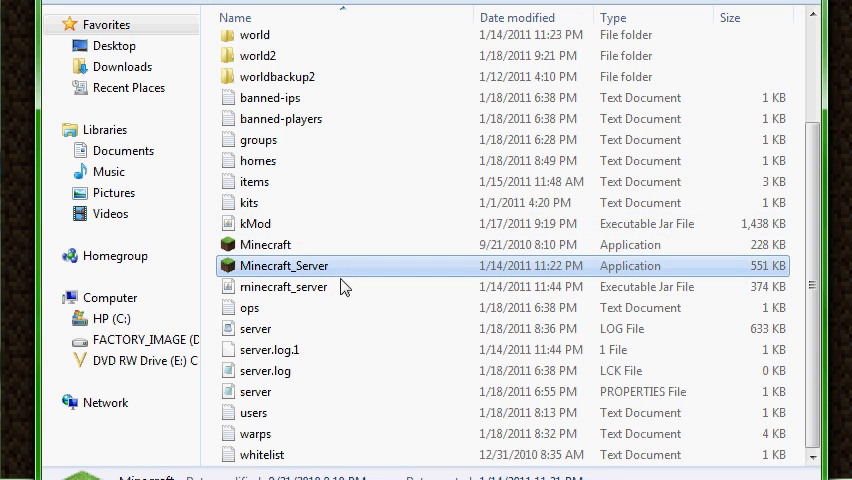
pyautogui.click(255, 223)
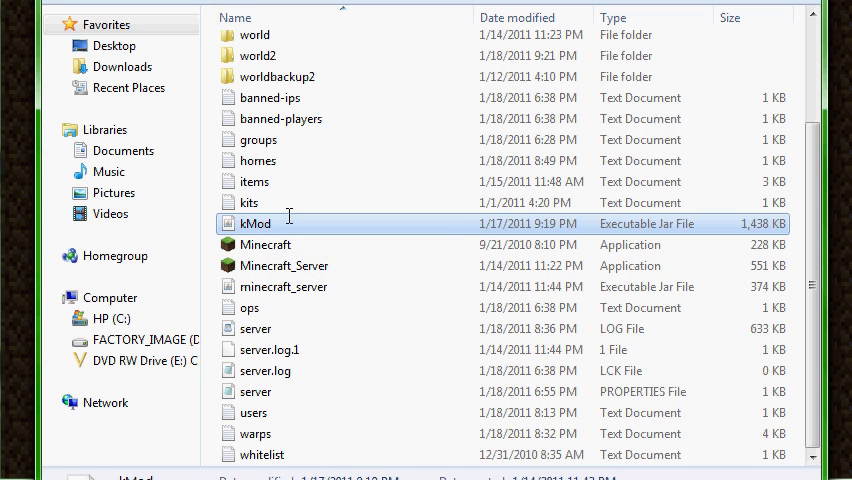
pyautogui.moveTo(336, 224)
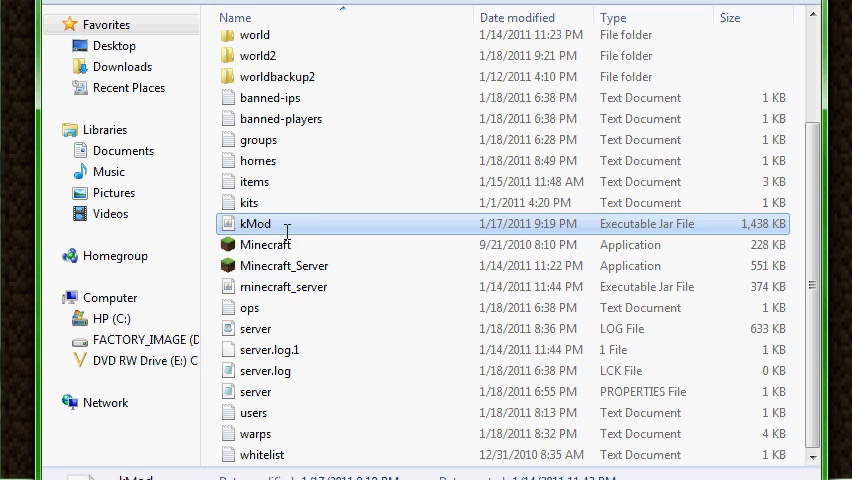
pyautogui.moveTo(333, 461)
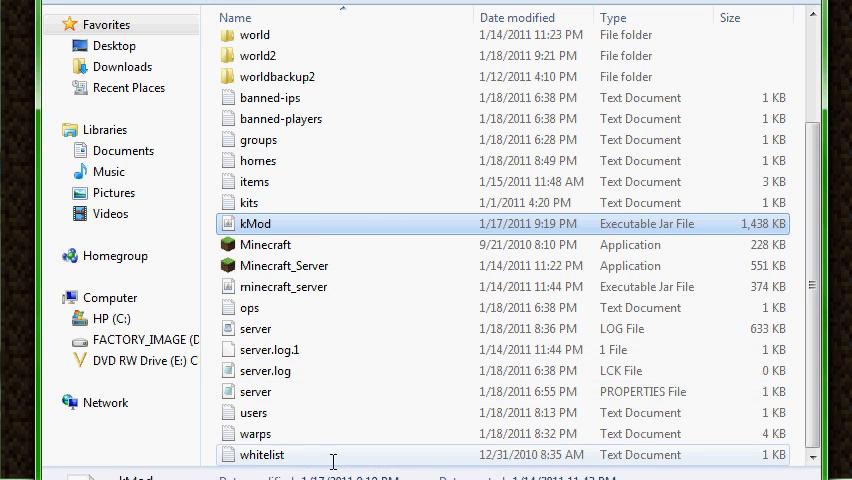
pyautogui.scroll(3)
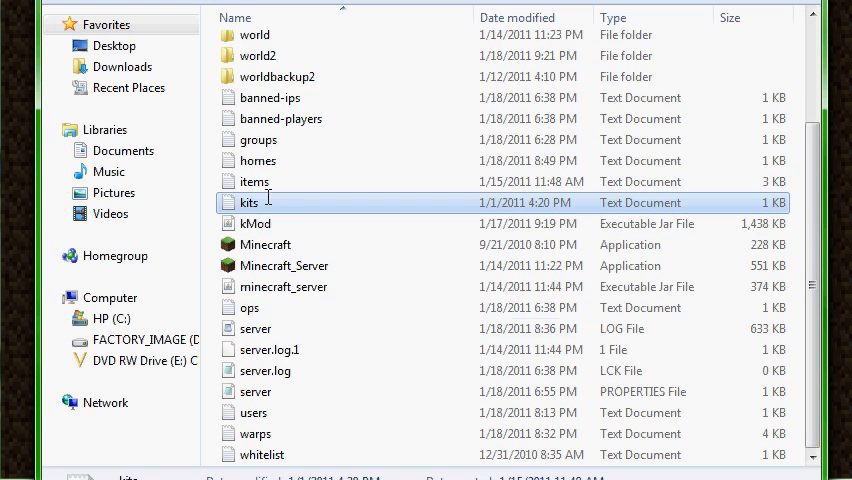
pyautogui.doubleClick(248, 203)
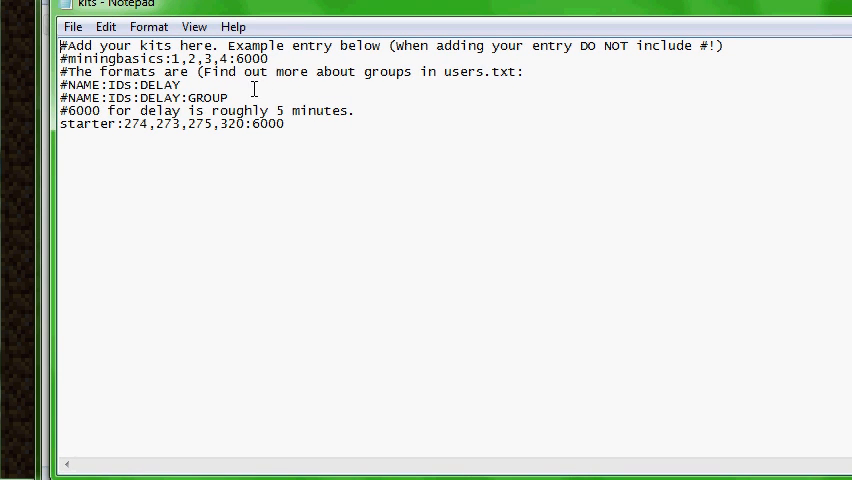
pyautogui.moveTo(365, 152)
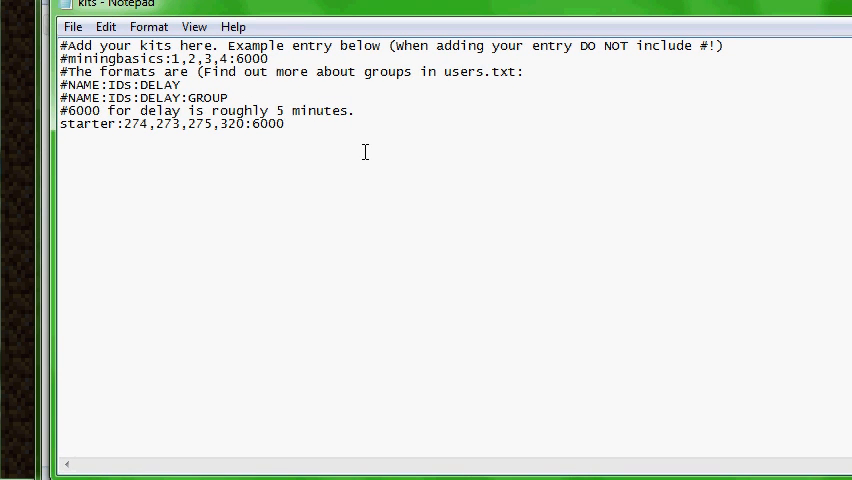
pyautogui.write('/kit starte')
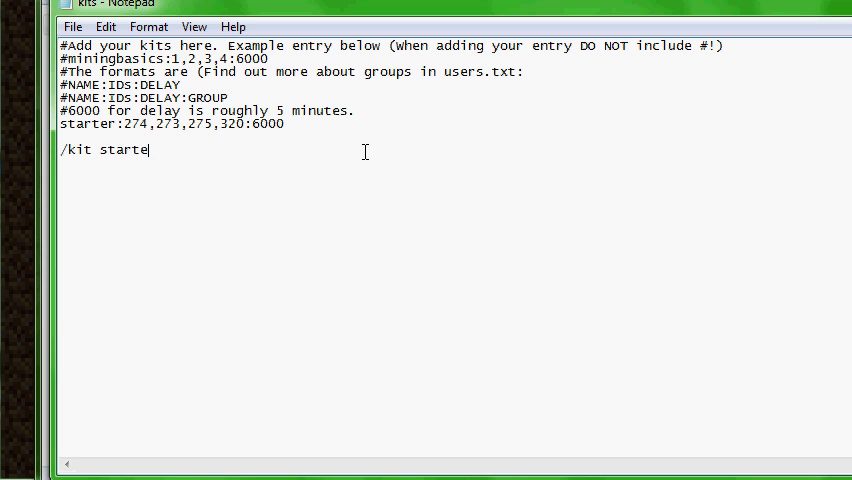
pyautogui.write('r')
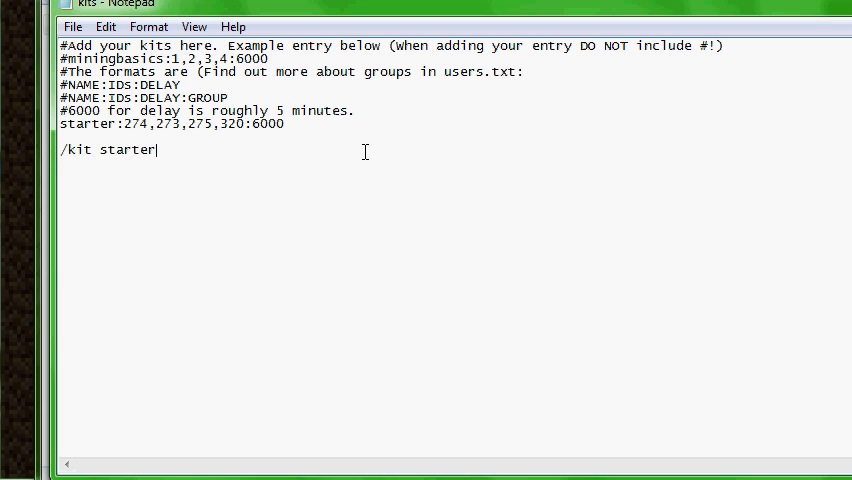
pyautogui.press('BackSpace')
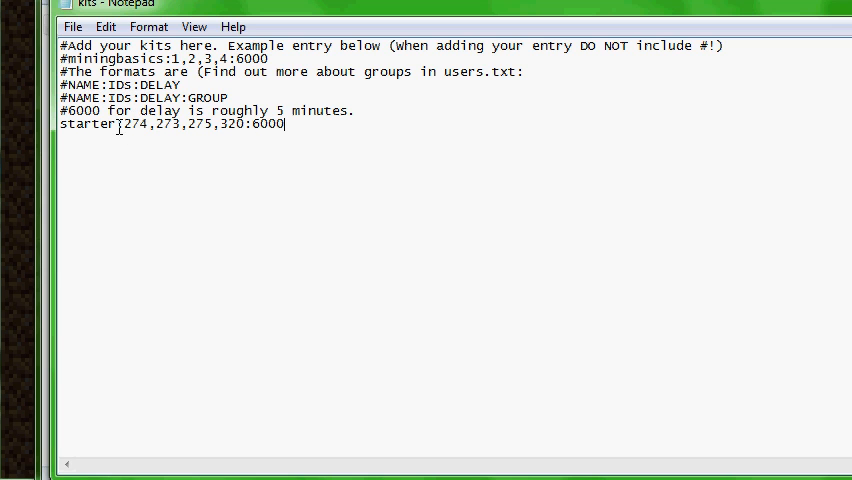
pyautogui.moveTo(247, 110); pyautogui.dragTo(122, 123)
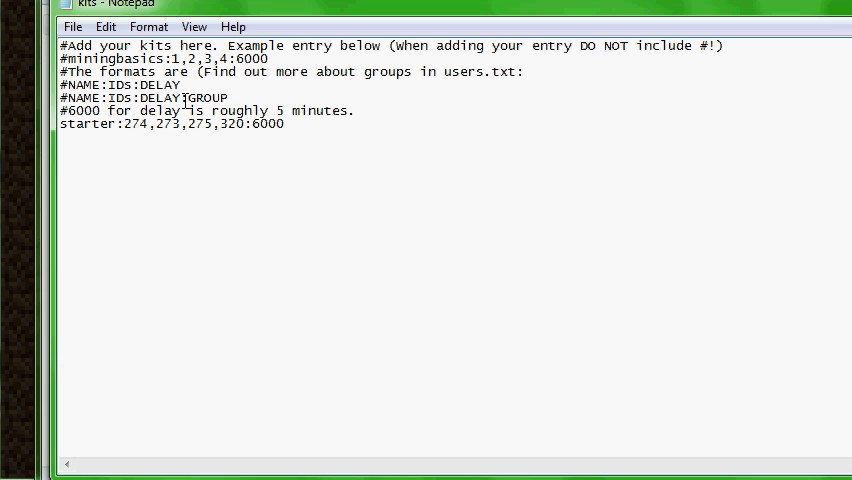
pyautogui.doubleClick(205, 97)
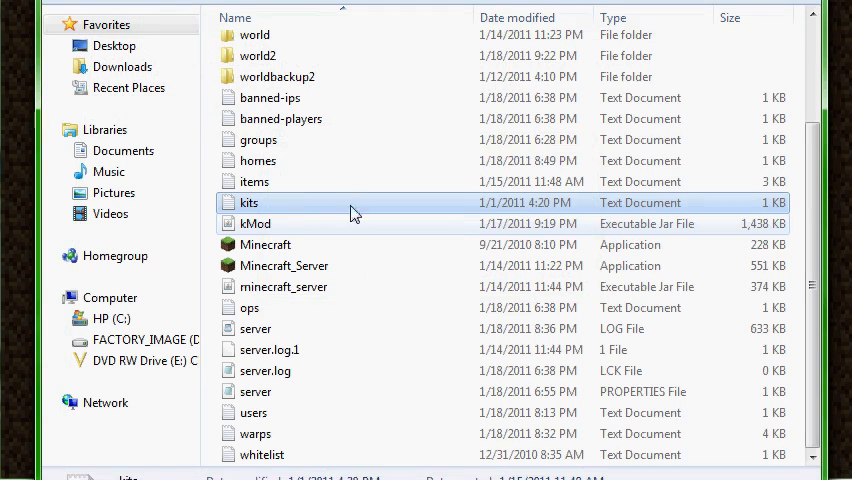
pyautogui.doubleClick(258, 139)
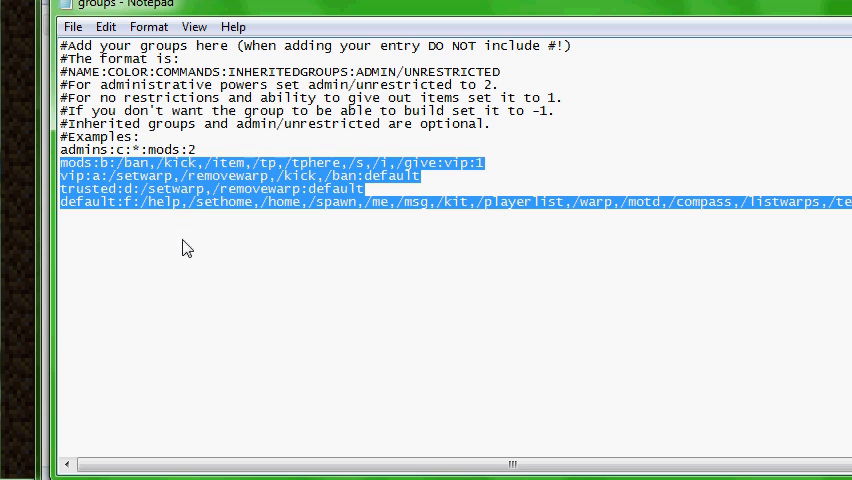
pyautogui.moveTo(348, 276)
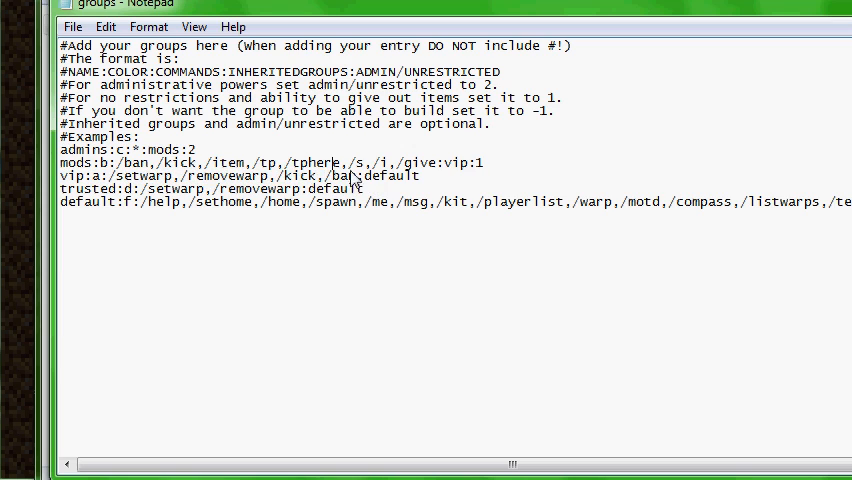
pyautogui.moveTo(463, 182)
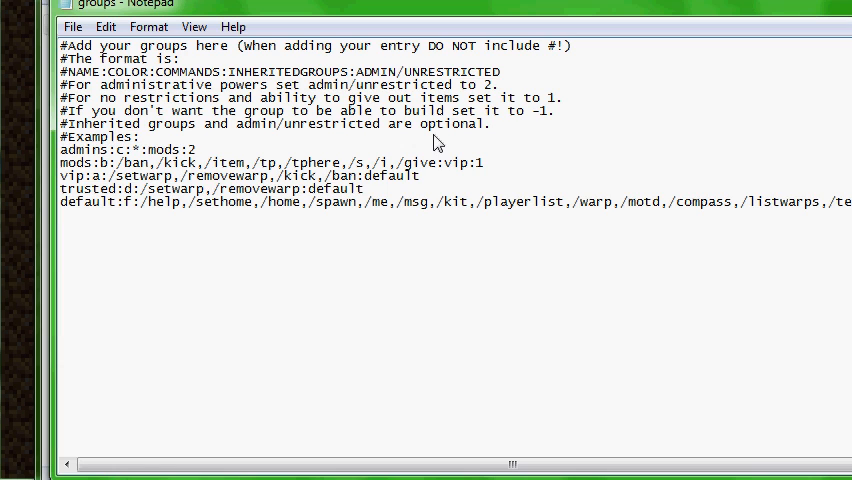
pyautogui.moveTo(461, 149)
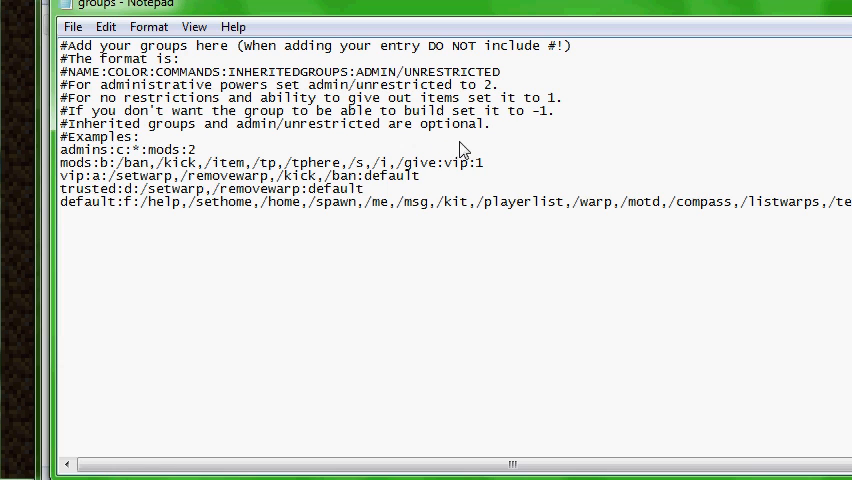
pyautogui.moveTo(182, 182)
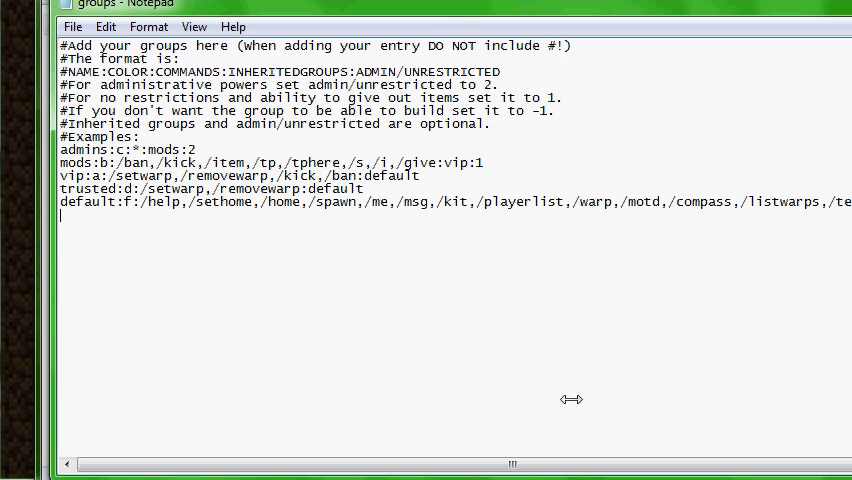
pyautogui.moveTo(59, 175); pyautogui.dragTo(851, 201)
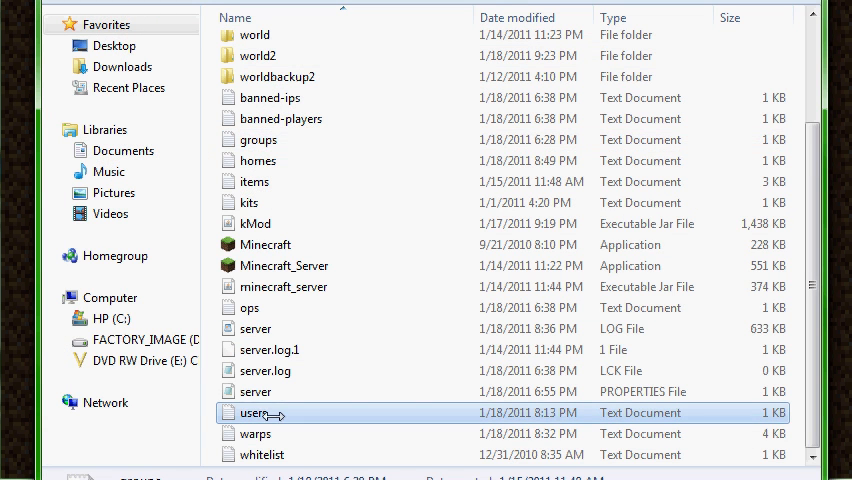
pyautogui.doubleClick(256, 412)
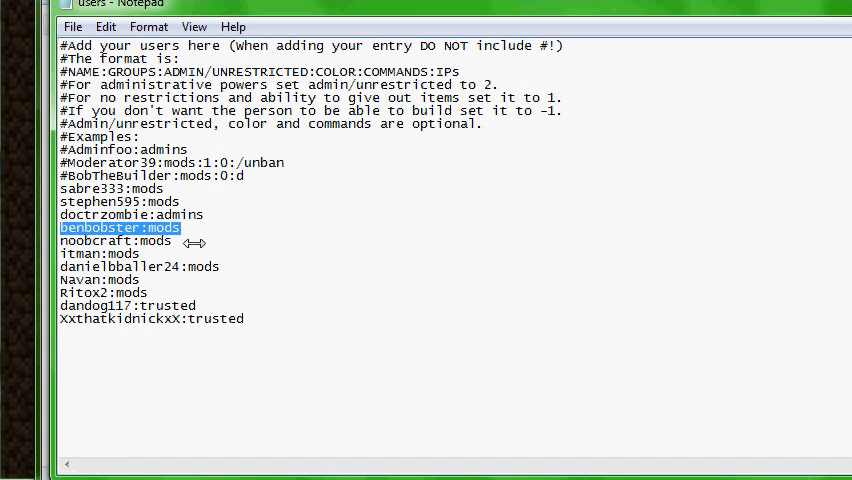
pyautogui.moveTo(344, 176)
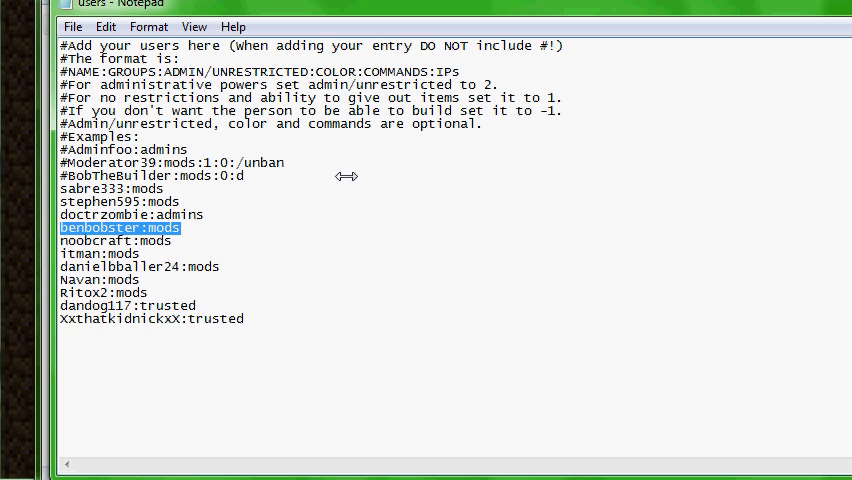
pyautogui.moveTo(223, 277)
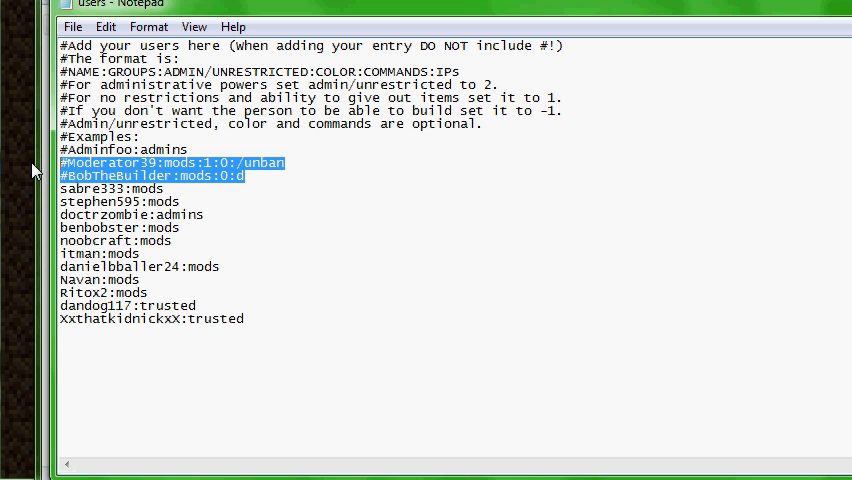
pyautogui.moveTo(518, 138)
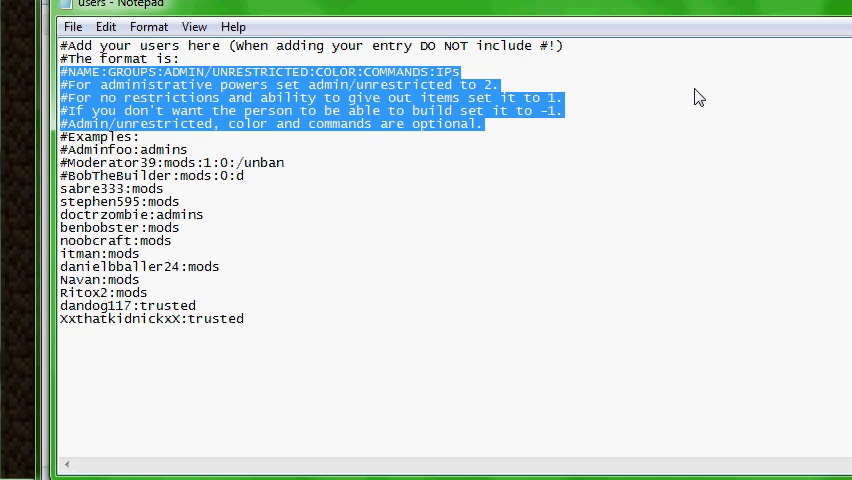
pyautogui.moveTo(790, 107)
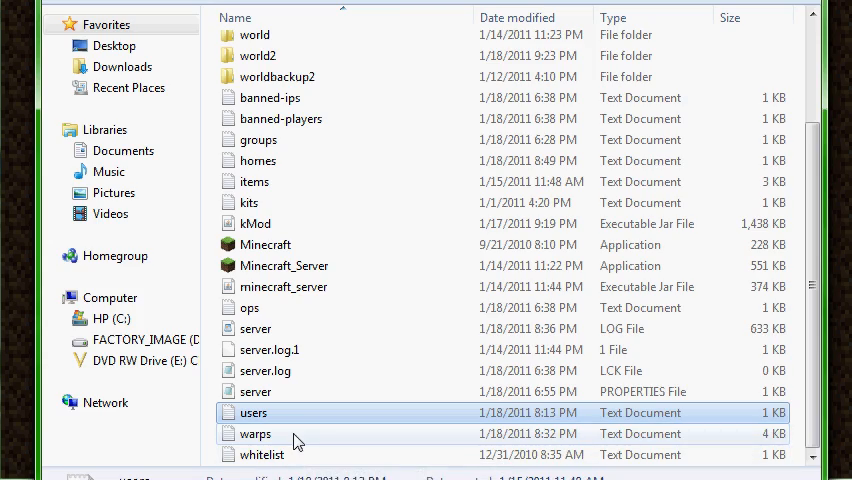
pyautogui.doubleClick(256, 433)
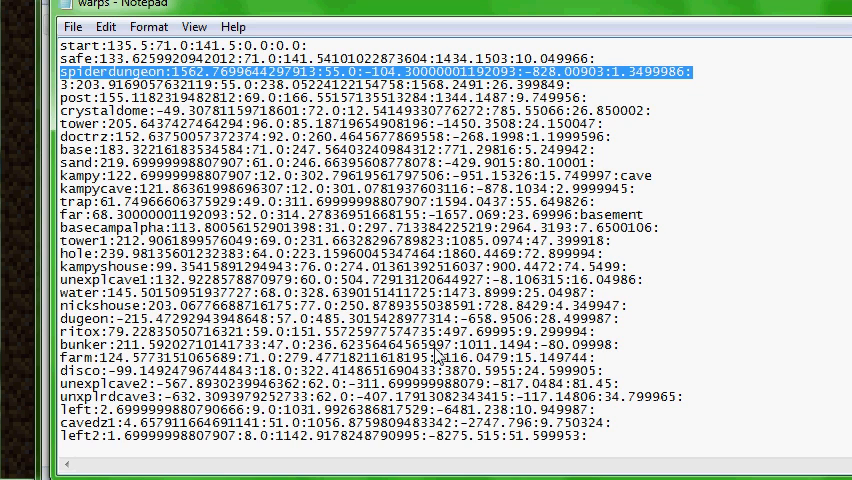
pyautogui.moveTo(680, 270)
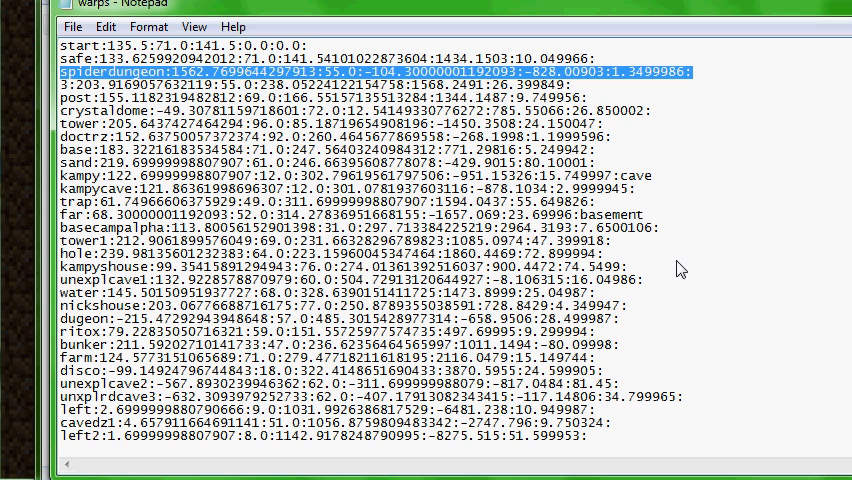
pyautogui.click(651, 108)
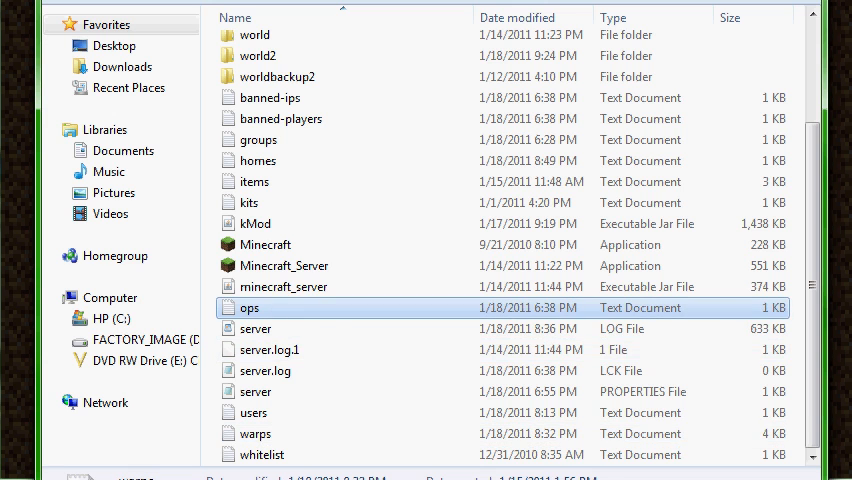
# - Open server.properties from the server folder in Notepad
pyautogui.click(255, 391)
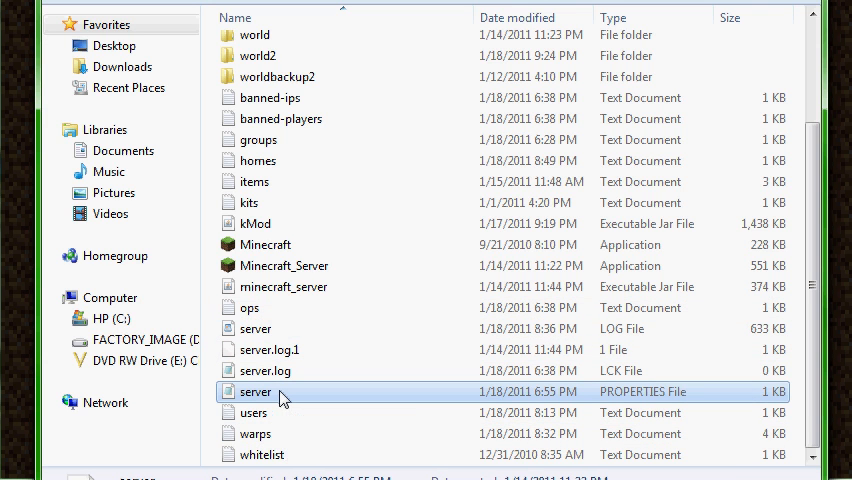
pyautogui.doubleClick(255, 391)
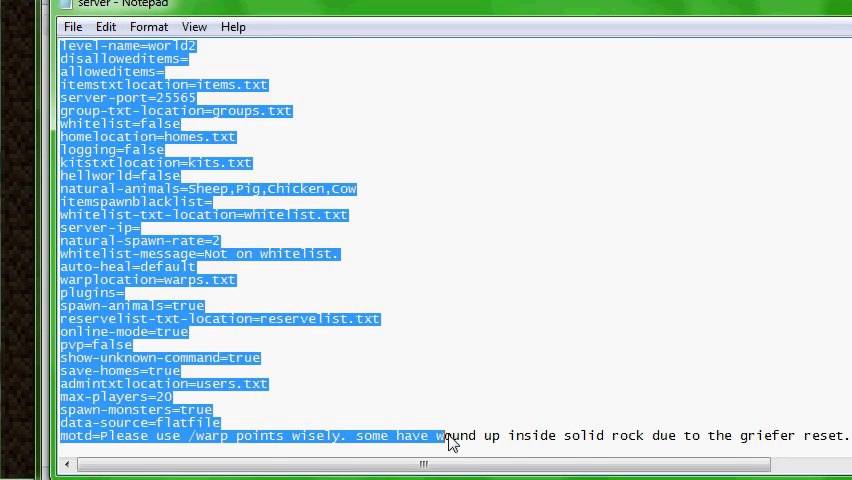
# - Scroll through server.properties, mark hellworld=false, then launch the Minecraft client
pyautogui.click(181, 160)
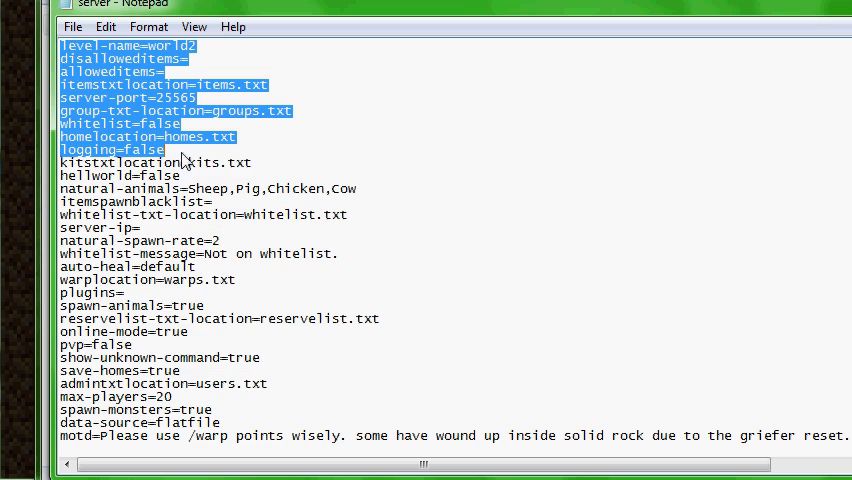
pyautogui.click(182, 423)
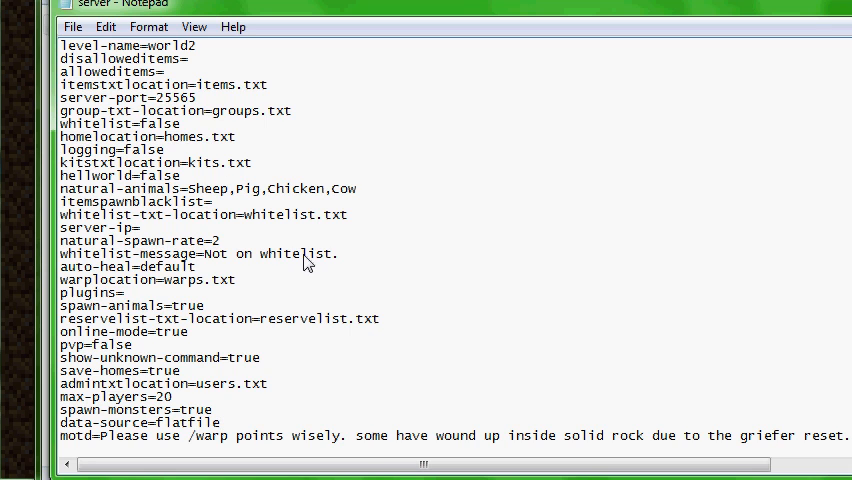
pyautogui.moveTo(391, 199)
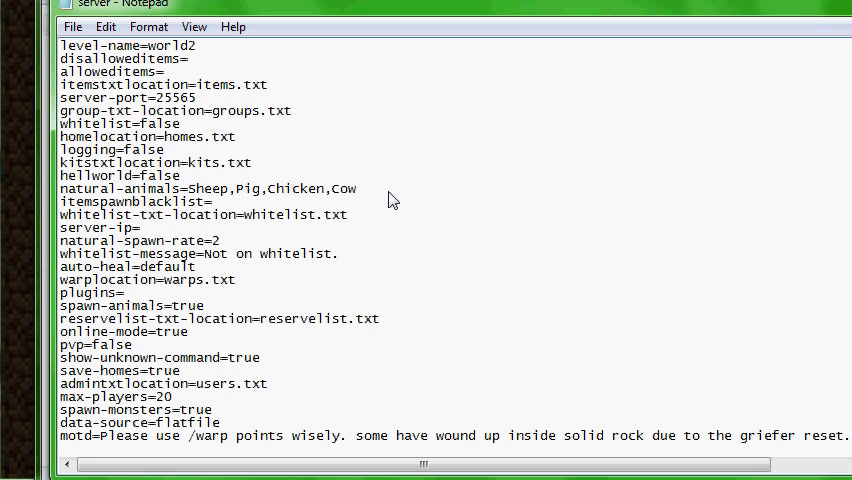
pyautogui.scroll(3)
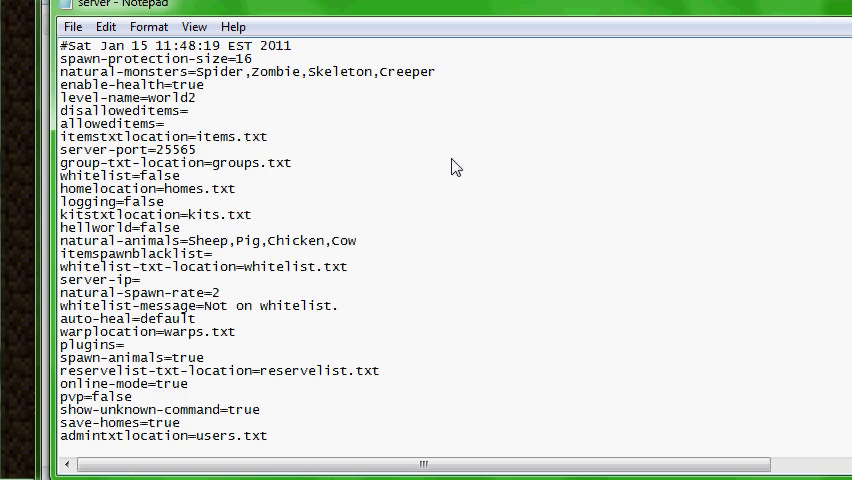
pyautogui.moveTo(472, 160)
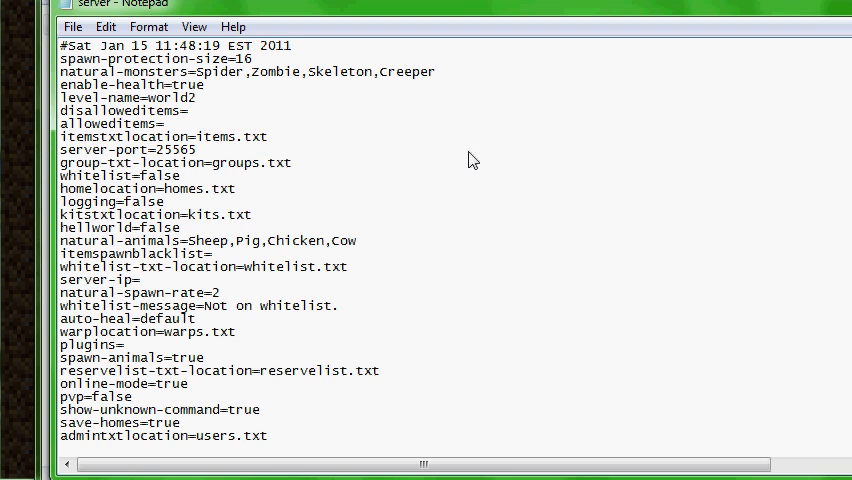
pyautogui.moveTo(143, 248)
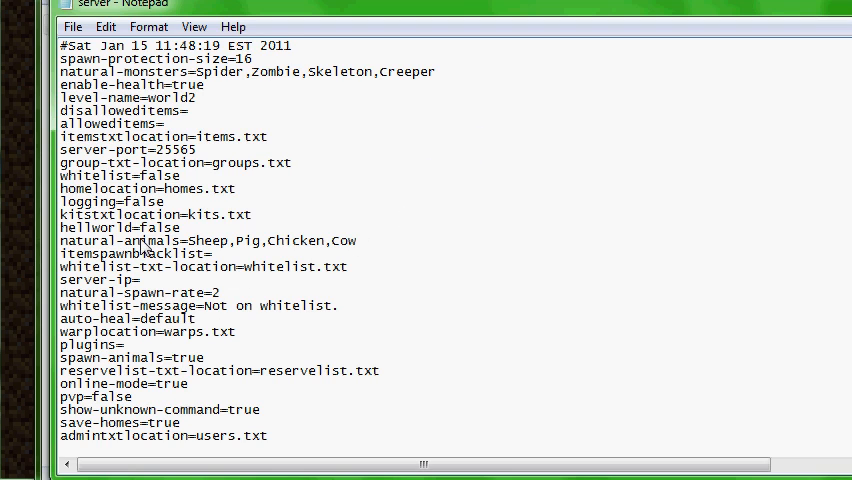
pyautogui.doubleClick(119, 227)
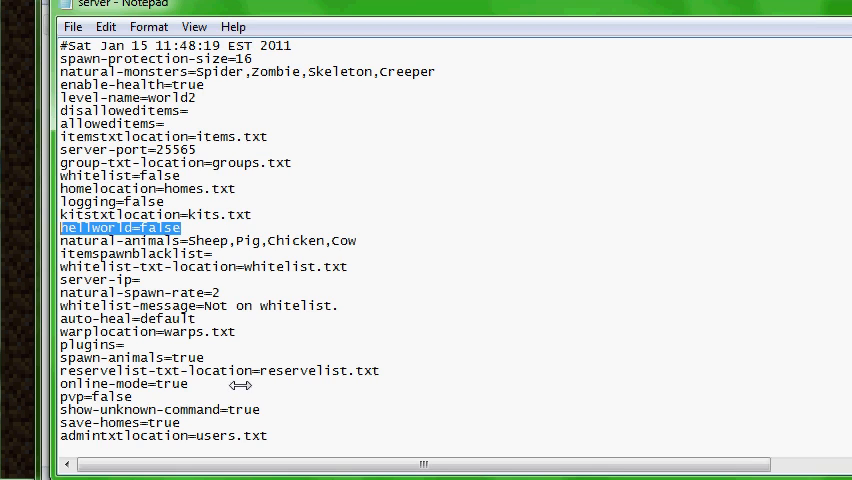
pyautogui.moveTo(205, 384)
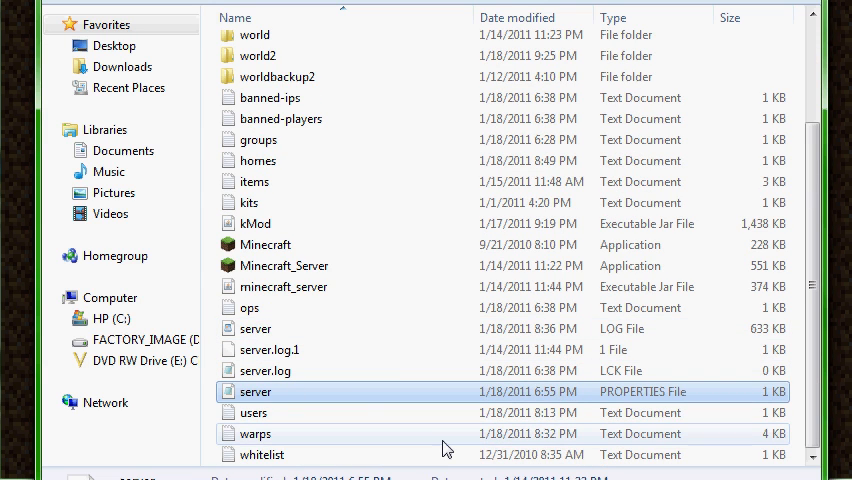
pyautogui.moveTo(445, 448)
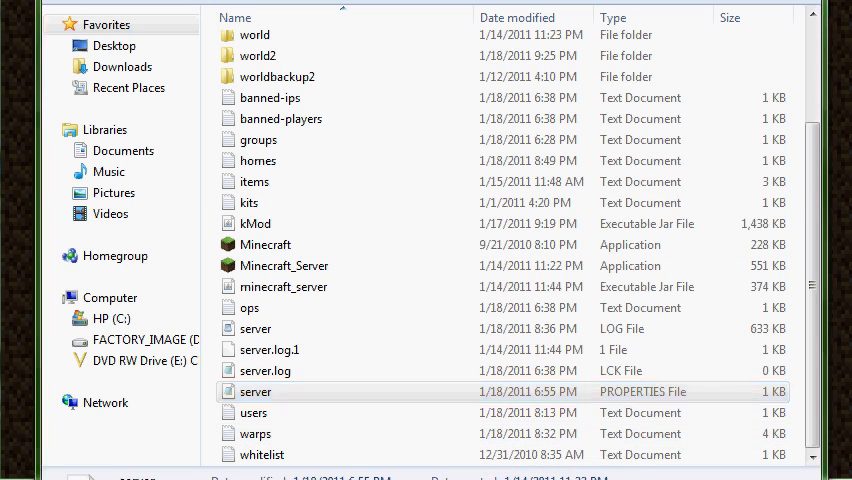
pyautogui.doubleClick(265, 244)
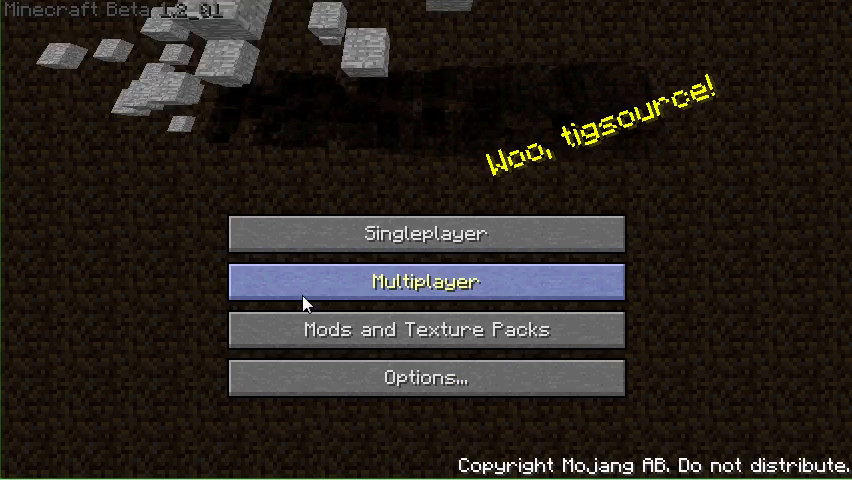
# - Connect to 66.66.101.217 twice, returning to the title screen after each timeout
pyautogui.click(427, 281)
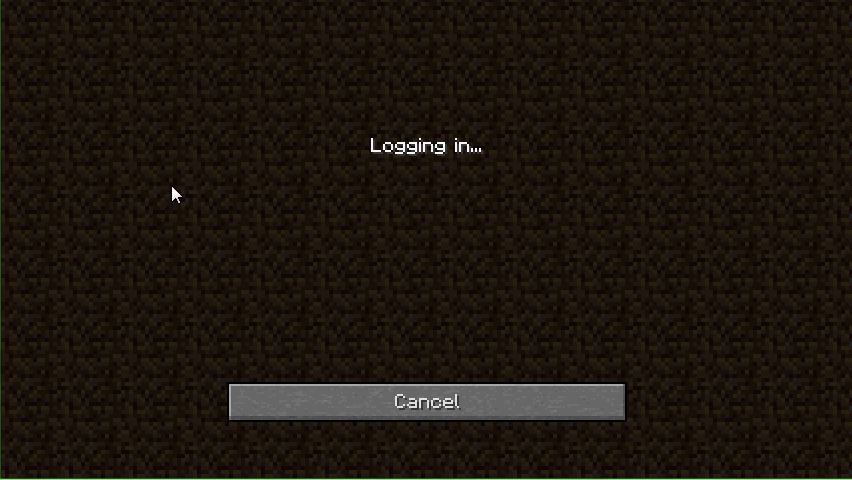
pyautogui.moveTo(157, 143)
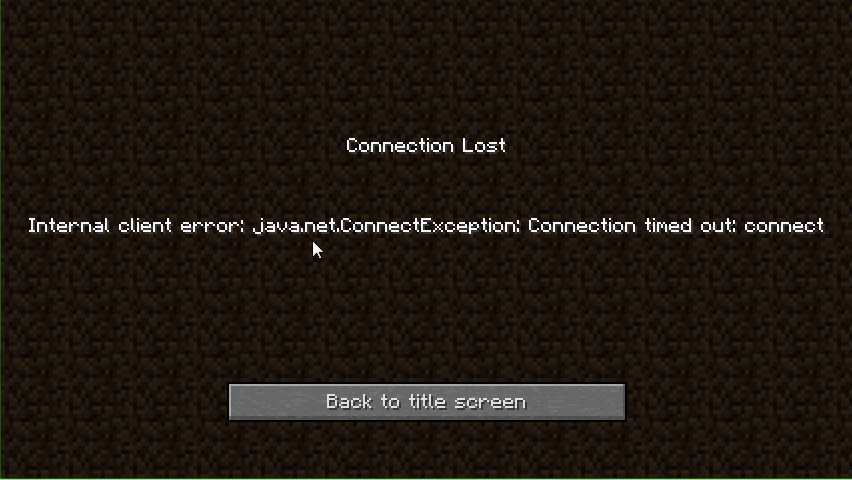
pyautogui.click(424, 401)
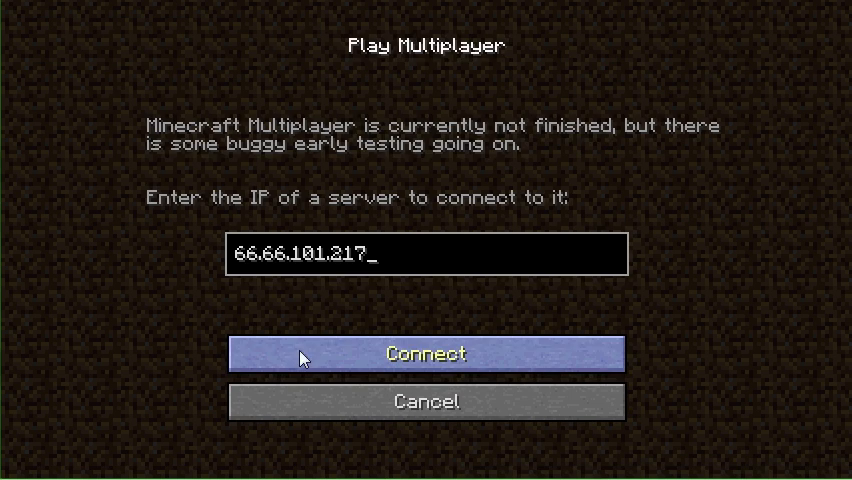
pyautogui.click(425, 353)
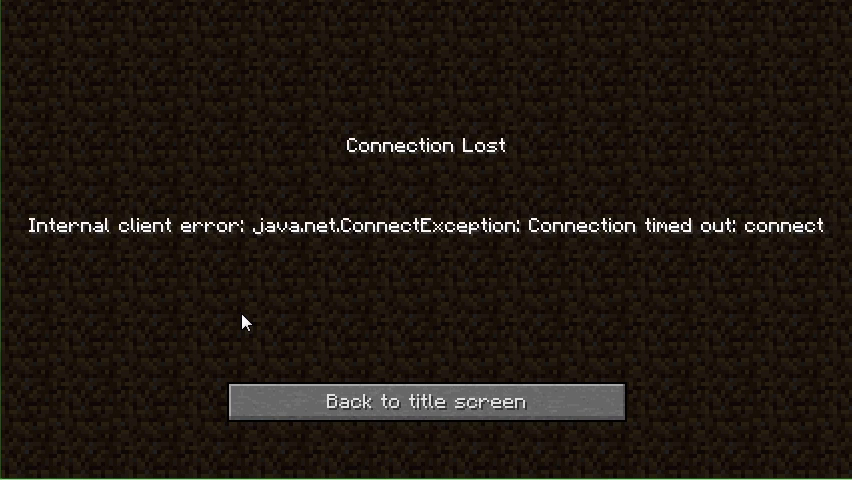
pyautogui.moveTo(210, 324)
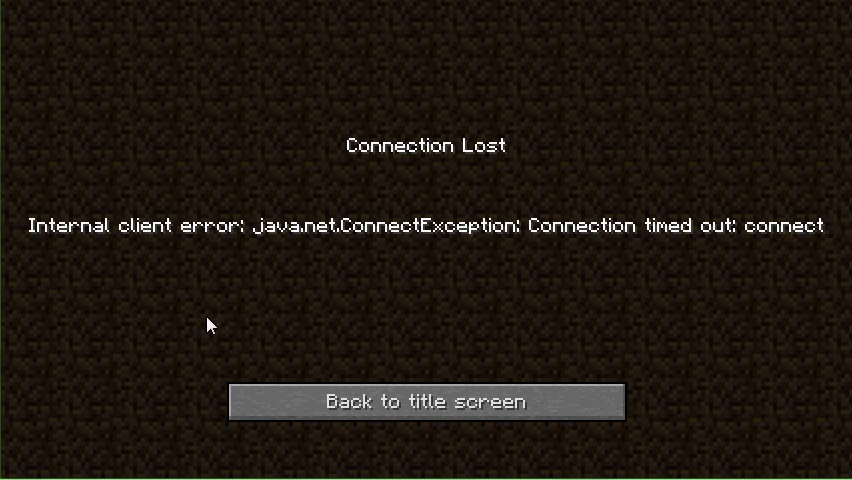
pyautogui.click(426, 401)
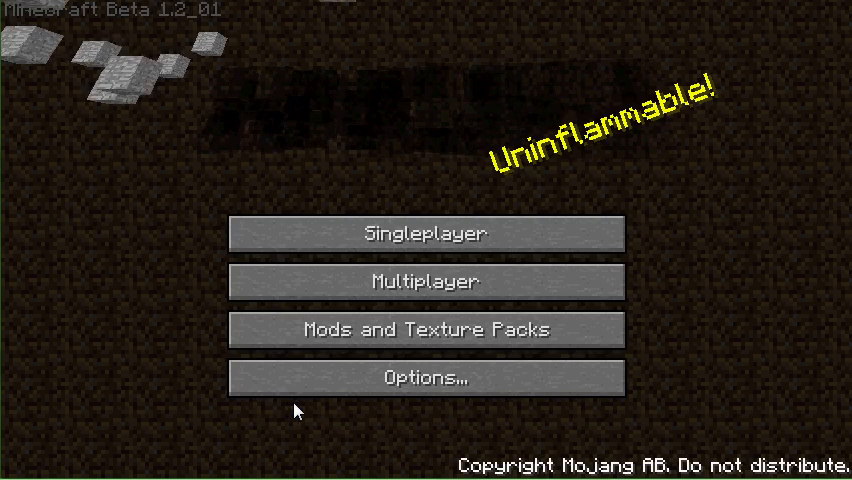
pyautogui.click(427, 281)
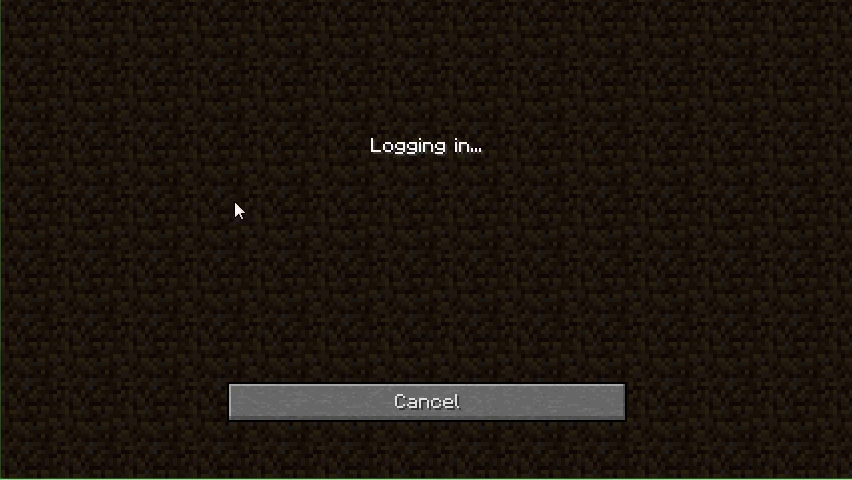
pyautogui.moveTo(210, 151)
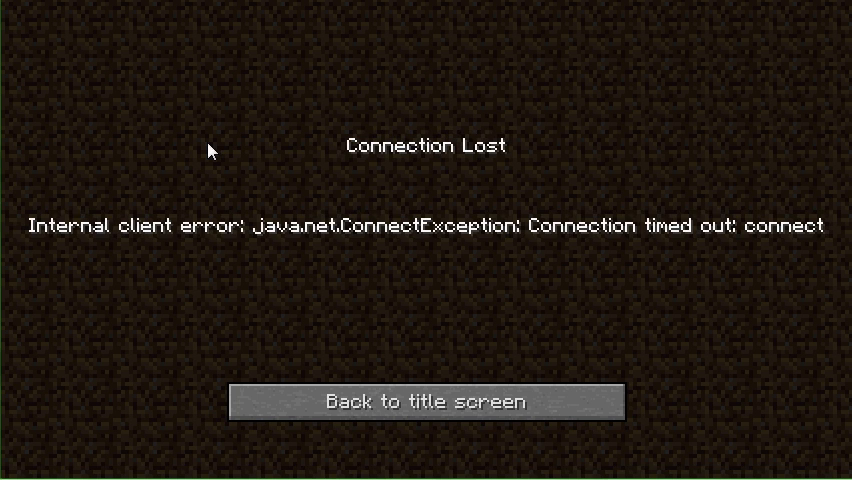
pyautogui.click(427, 401)
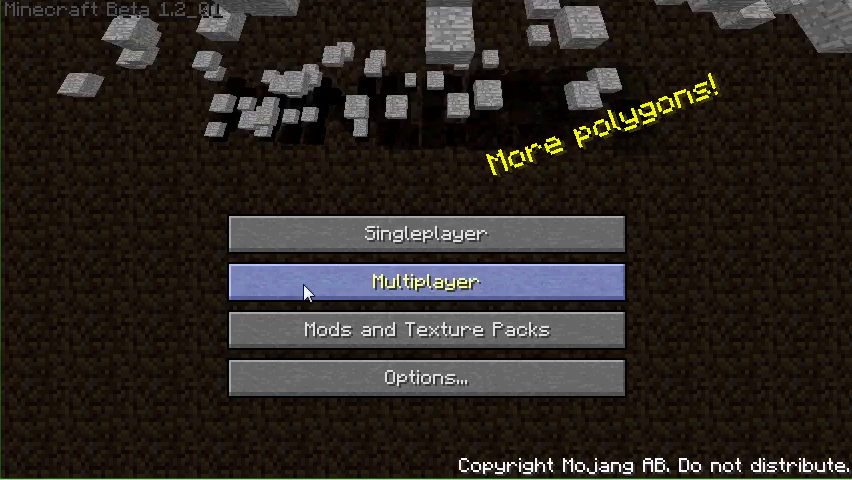
# - Retry joining 66.66.101.217, dismiss the timeout error, and connect once more
pyautogui.click(426, 282)
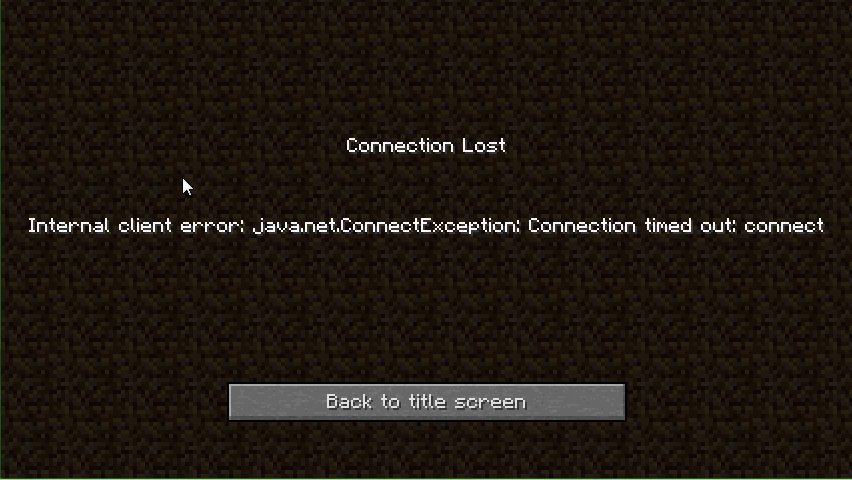
pyautogui.moveTo(310, 405)
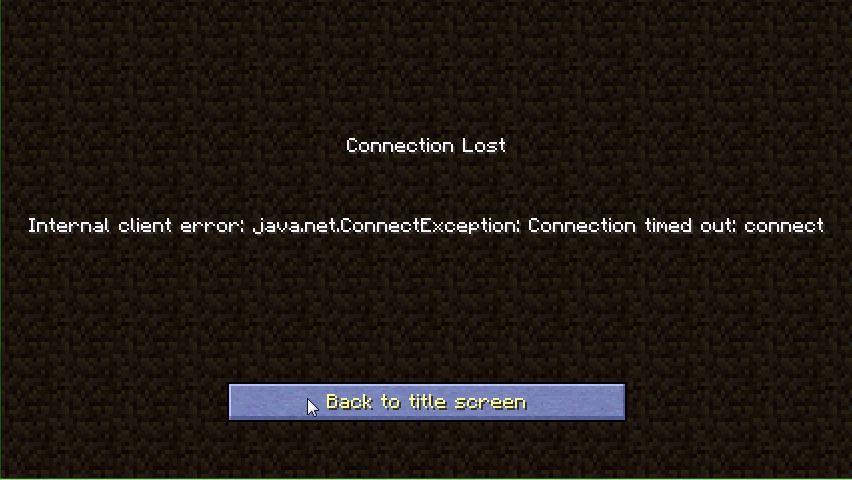
pyautogui.click(425, 402)
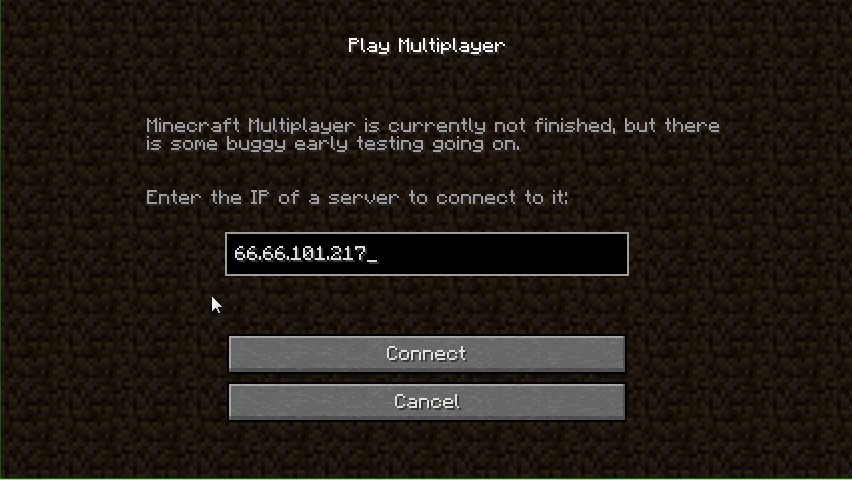
pyautogui.click(426, 353)
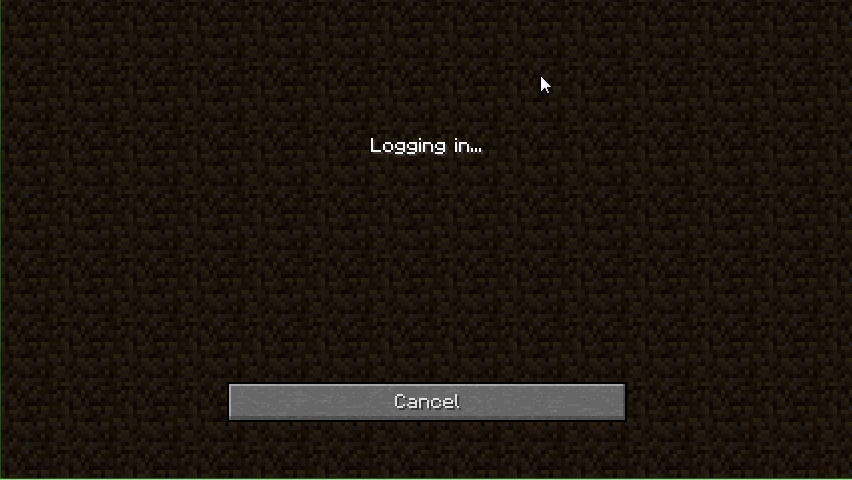
pyautogui.moveTo(502, 410)
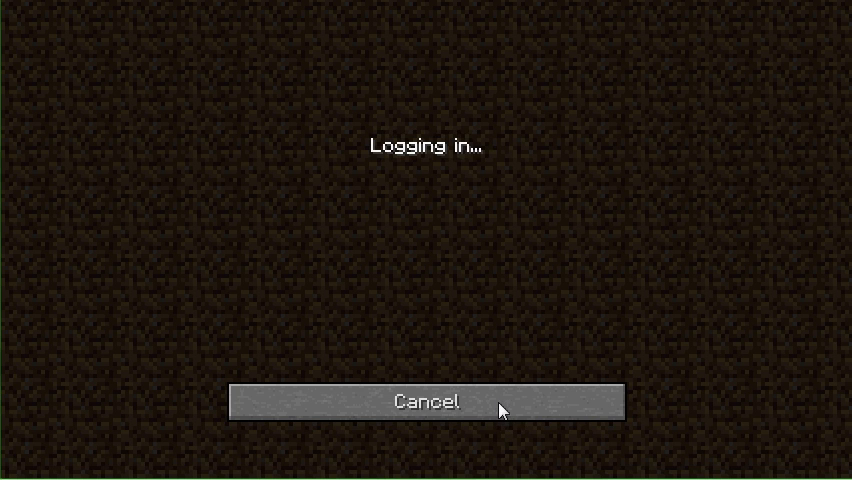
pyautogui.moveTo(500, 410)
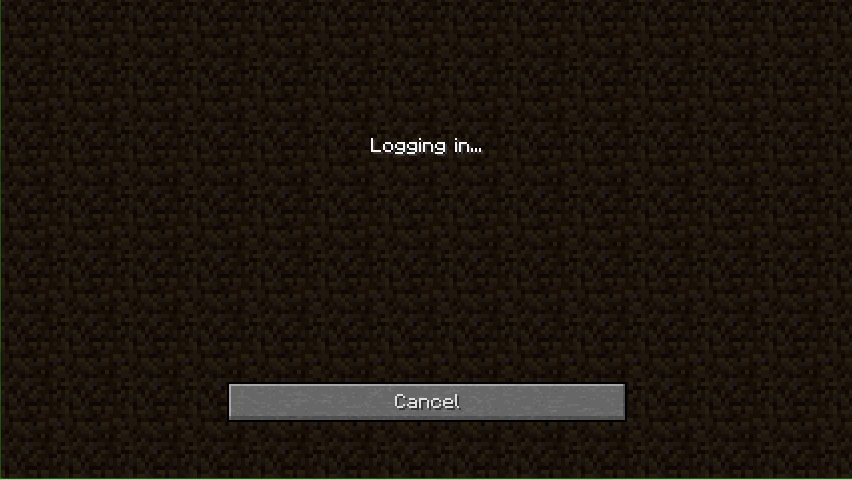